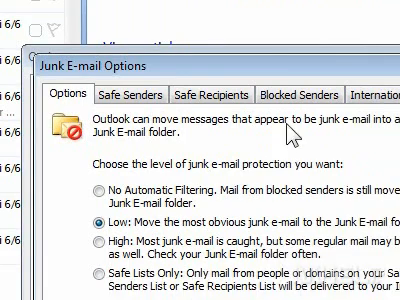
Show the Blocked Senders list and browse the Desktop folder for blocked.txt to import.
{"action": "left_click", "coordinate": [296, 94]}
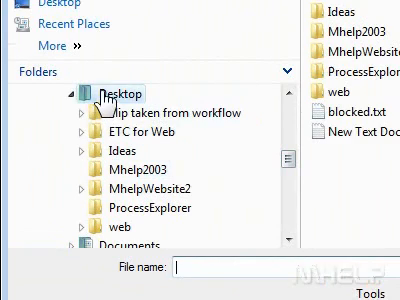
{"action": "scroll", "scroll_direction": "up", "scroll_amount": 3}
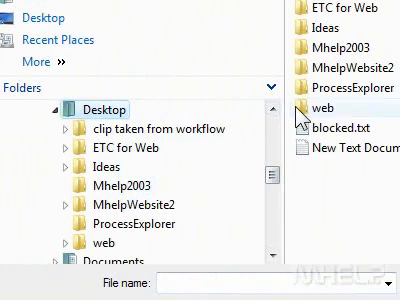